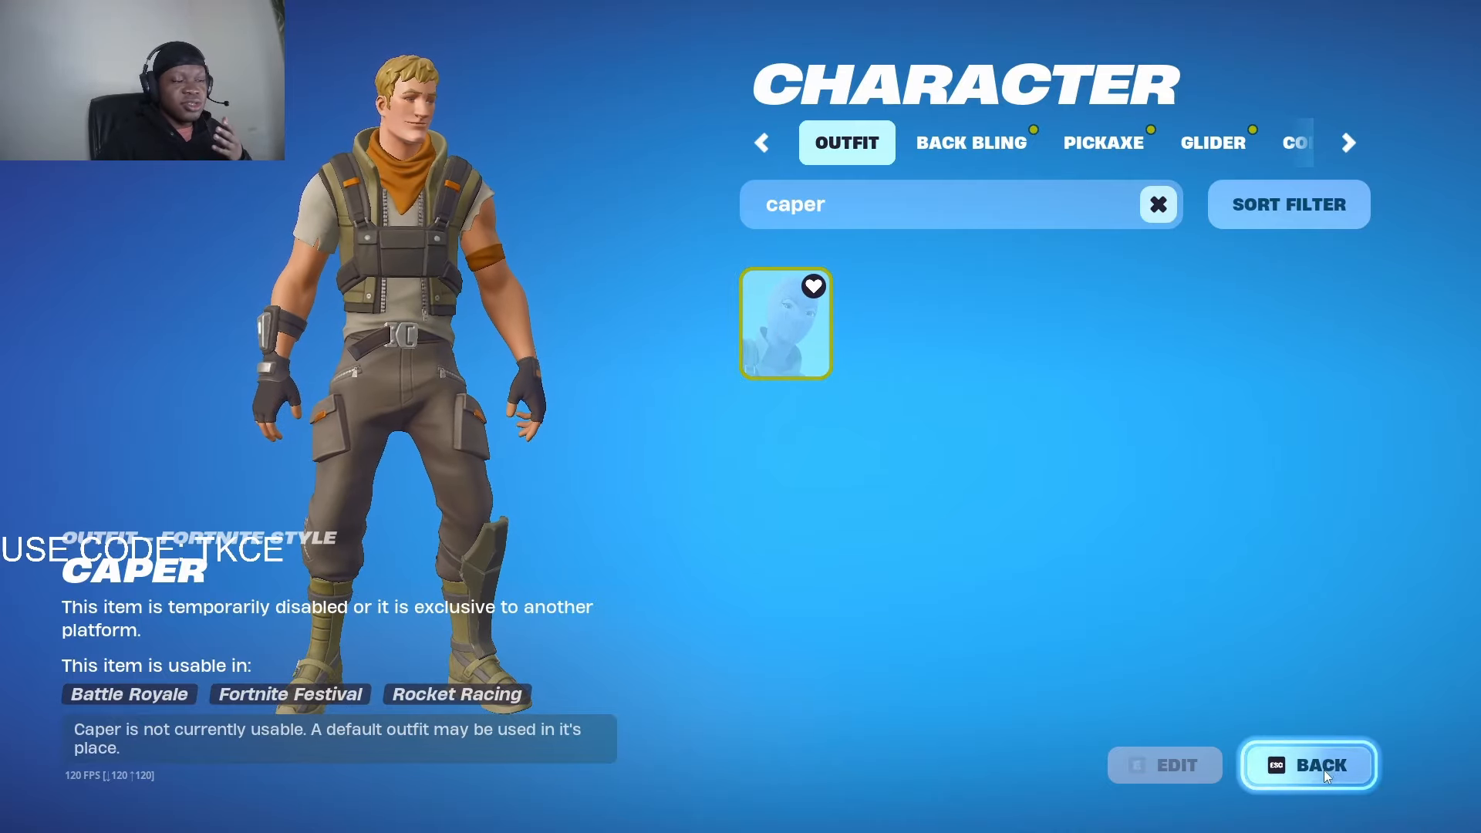
left_click(1321, 765)
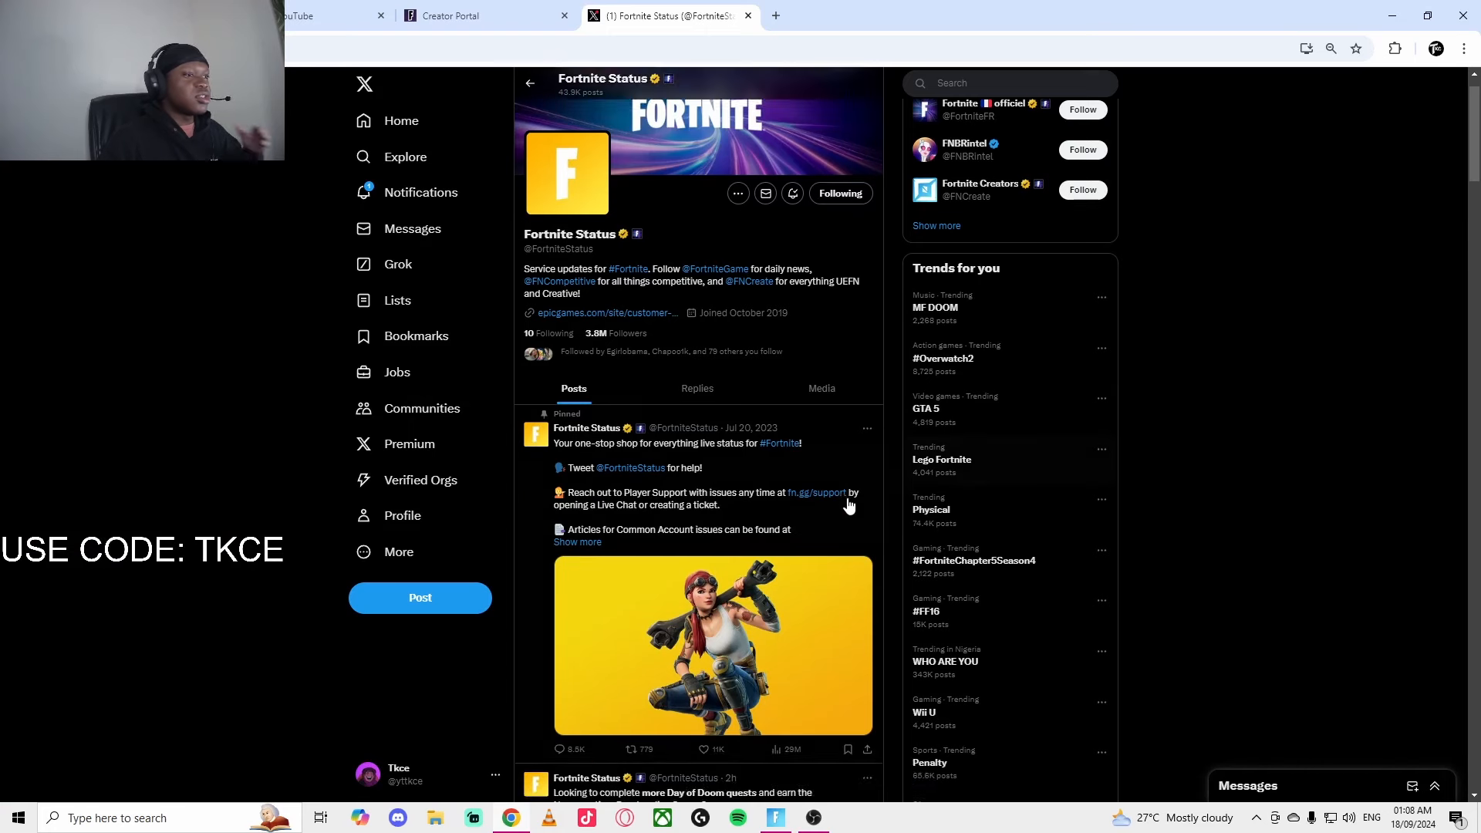
scroll("down", 3)
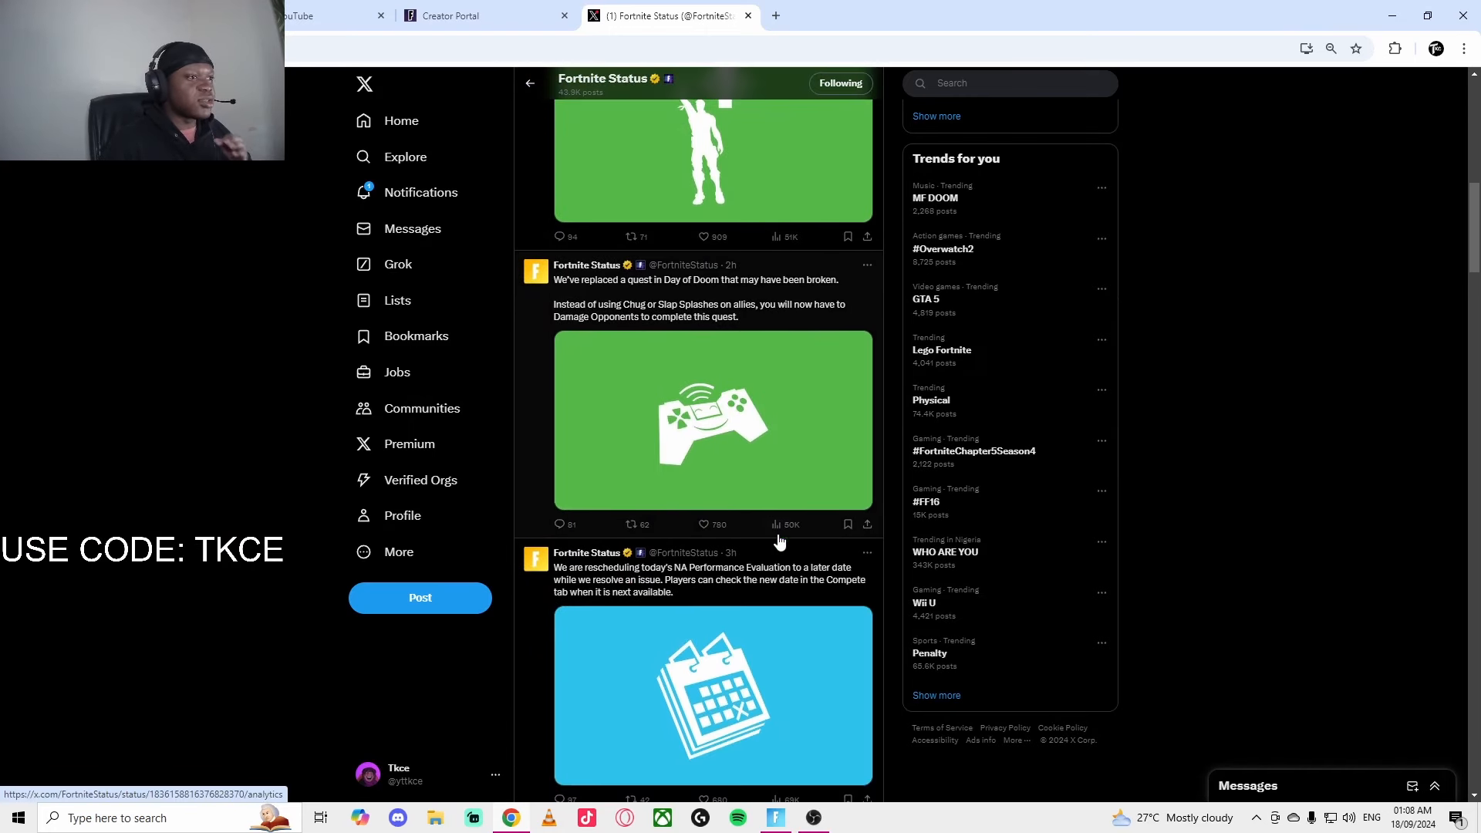
scroll("down", 3)
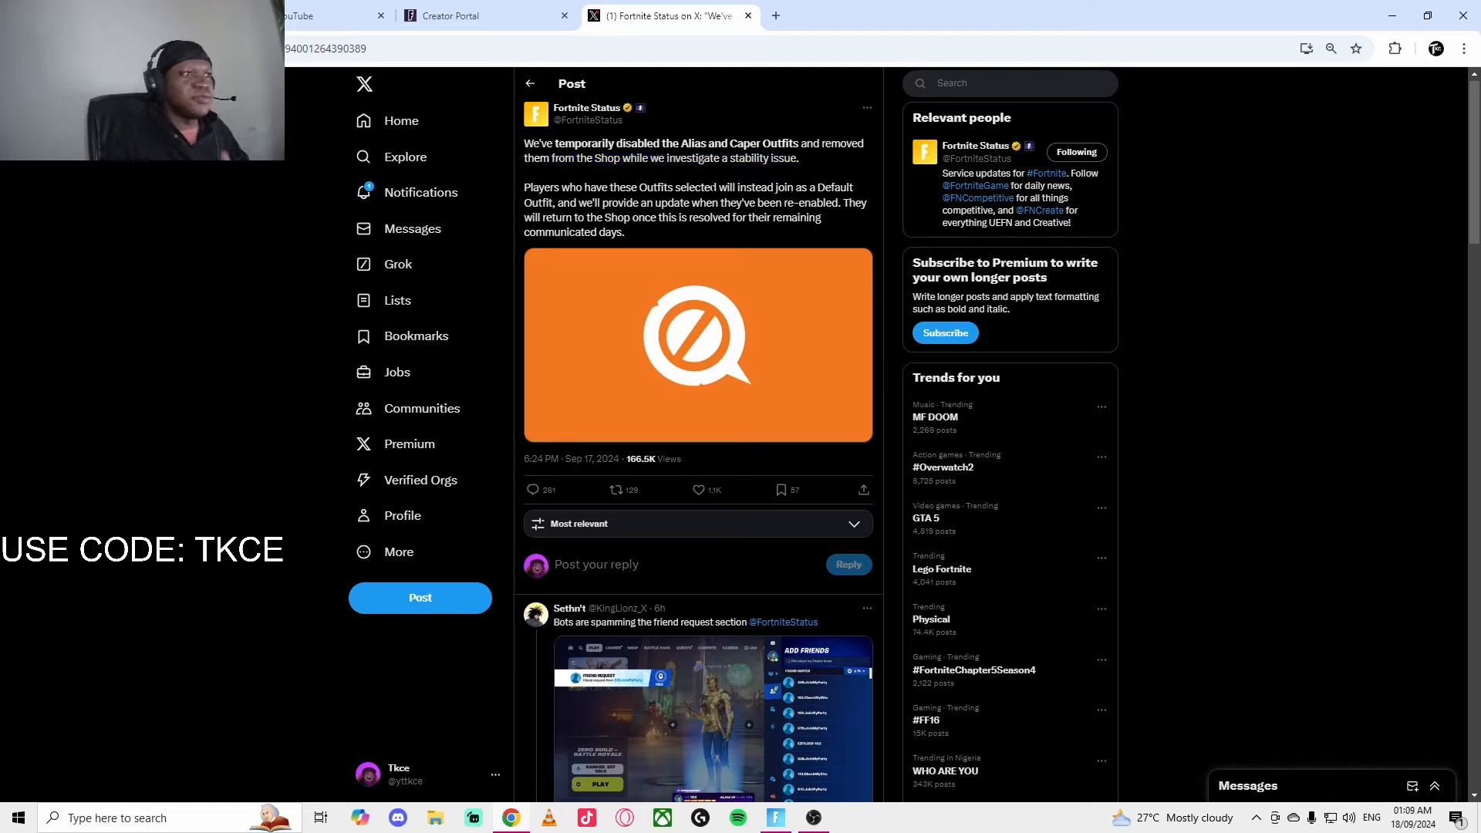
mouse_move(789, 245)
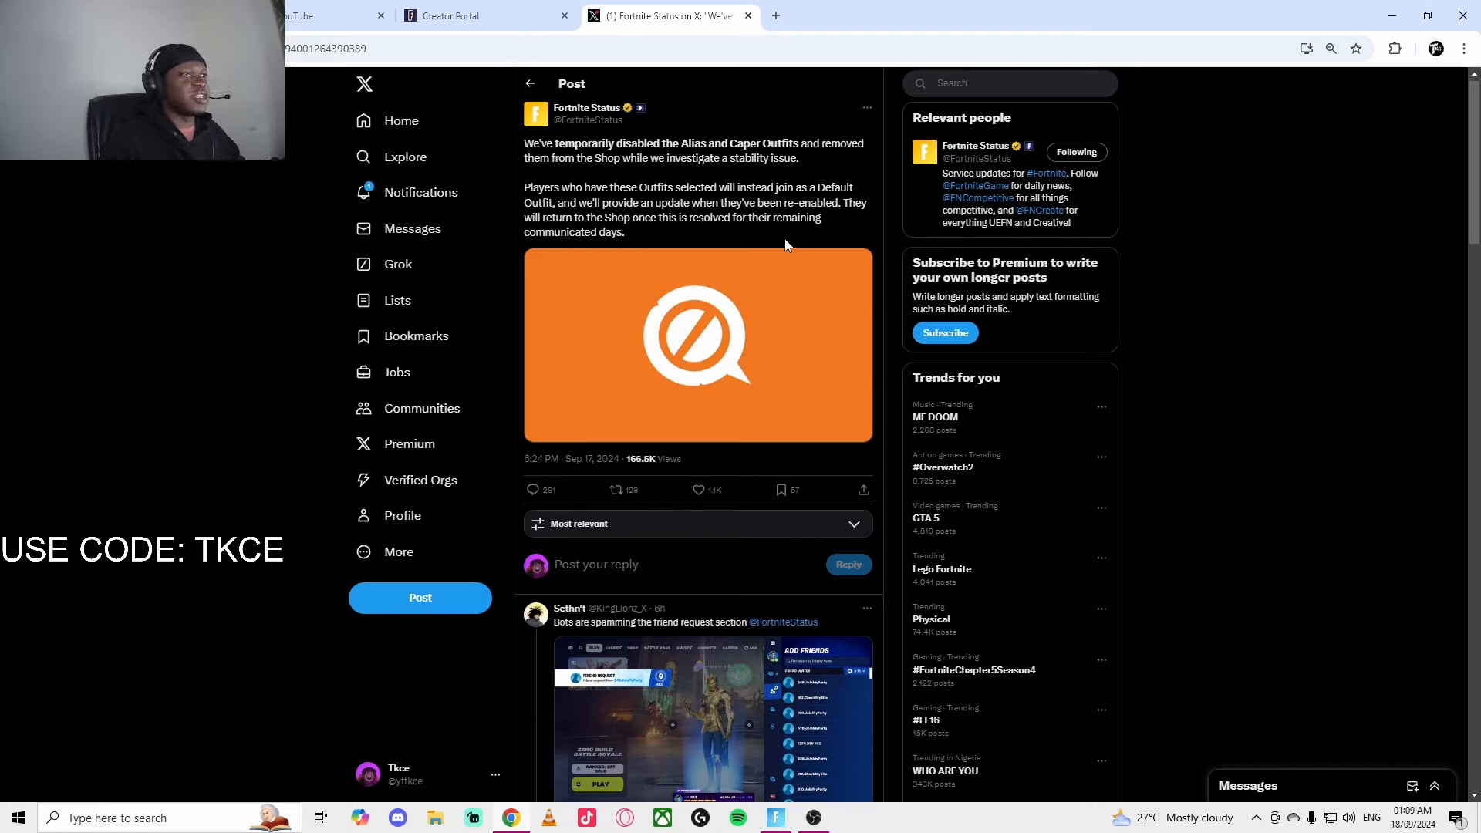
Highlight the post's sentence saying Alias and Caper return to the Shop once resolved
left_click_drag(617, 202, 693, 217)
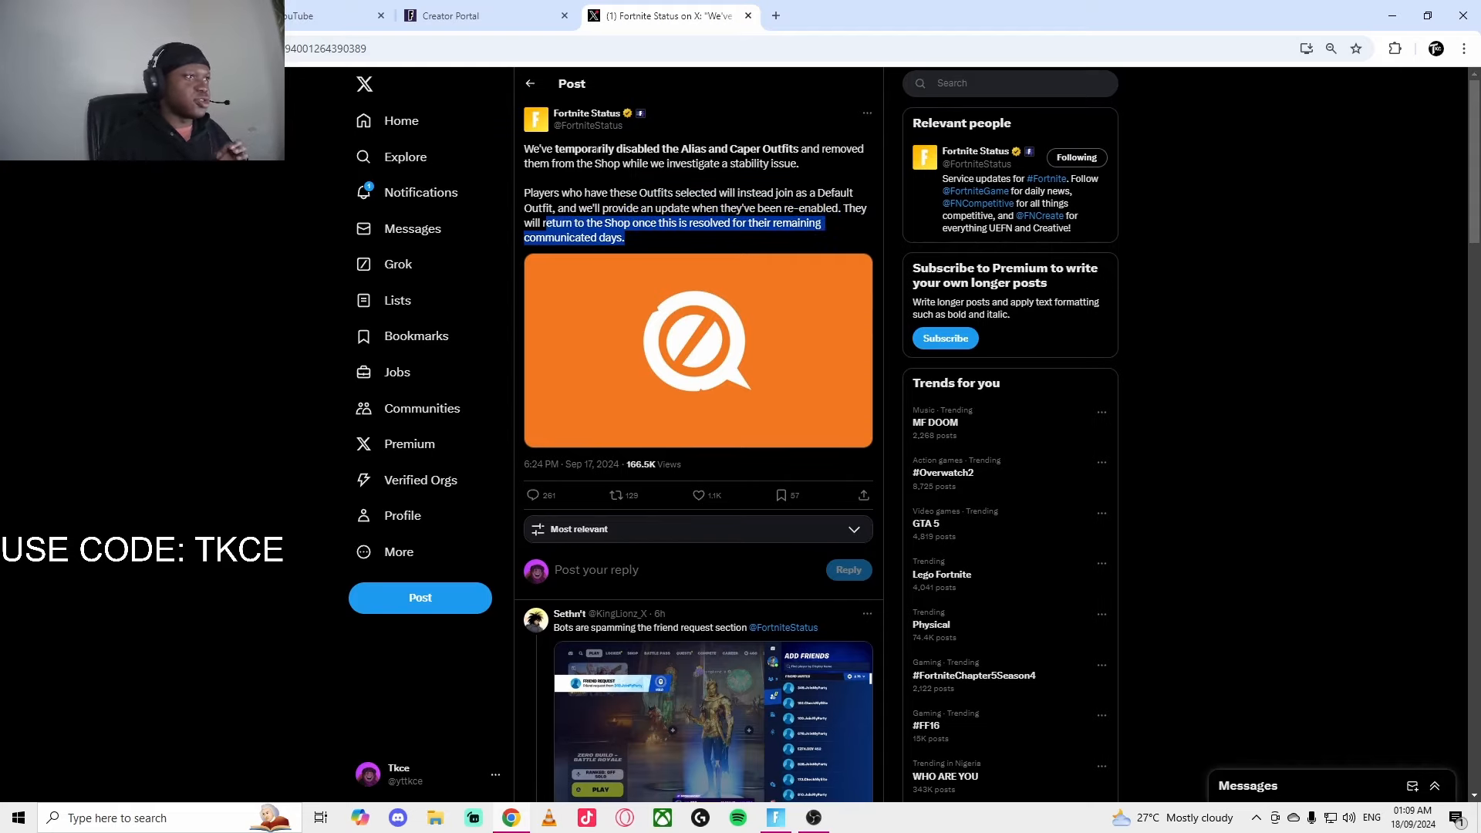
mouse_move(588, 125)
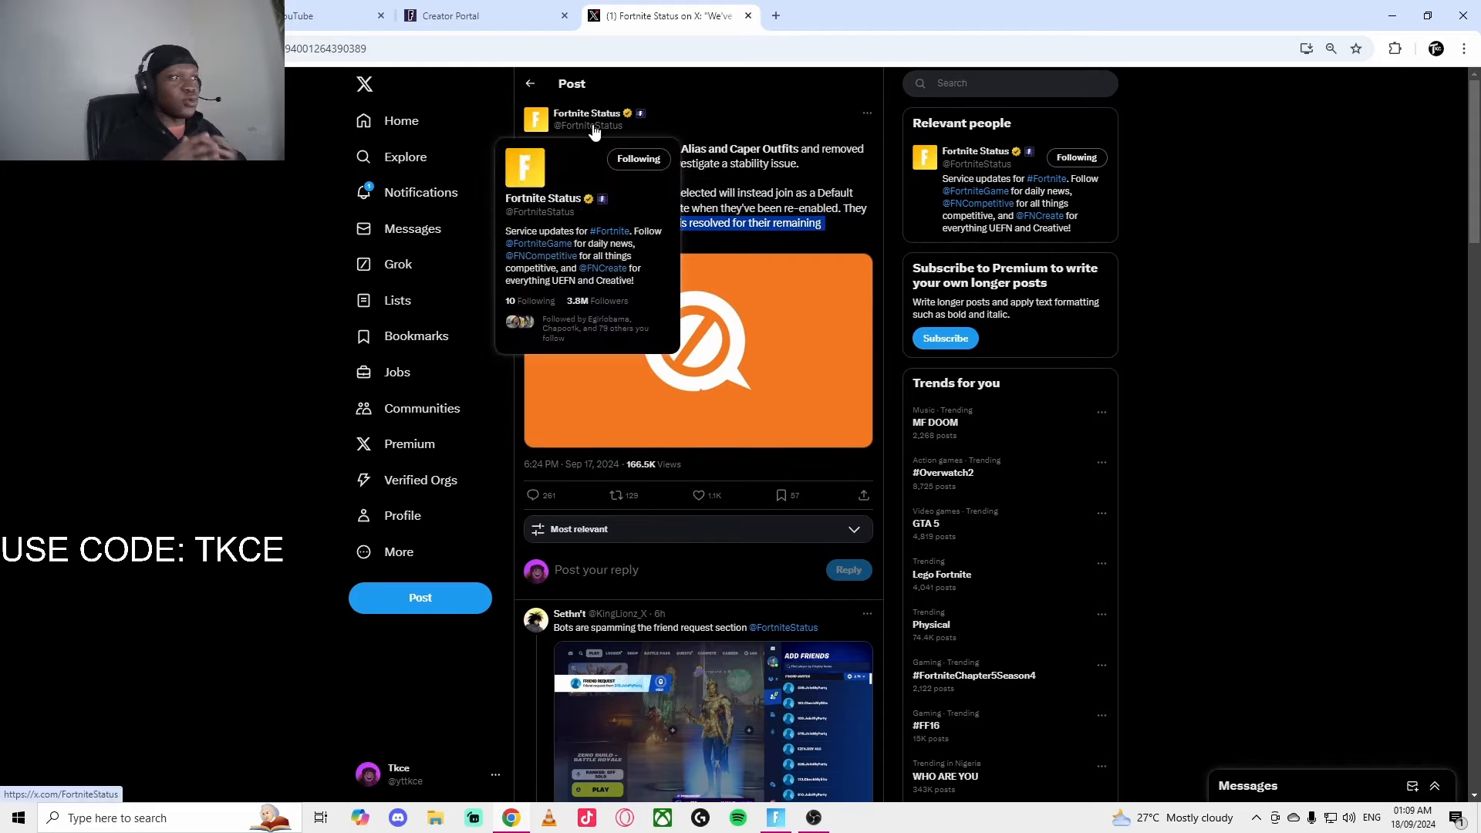
mouse_move(831, 306)
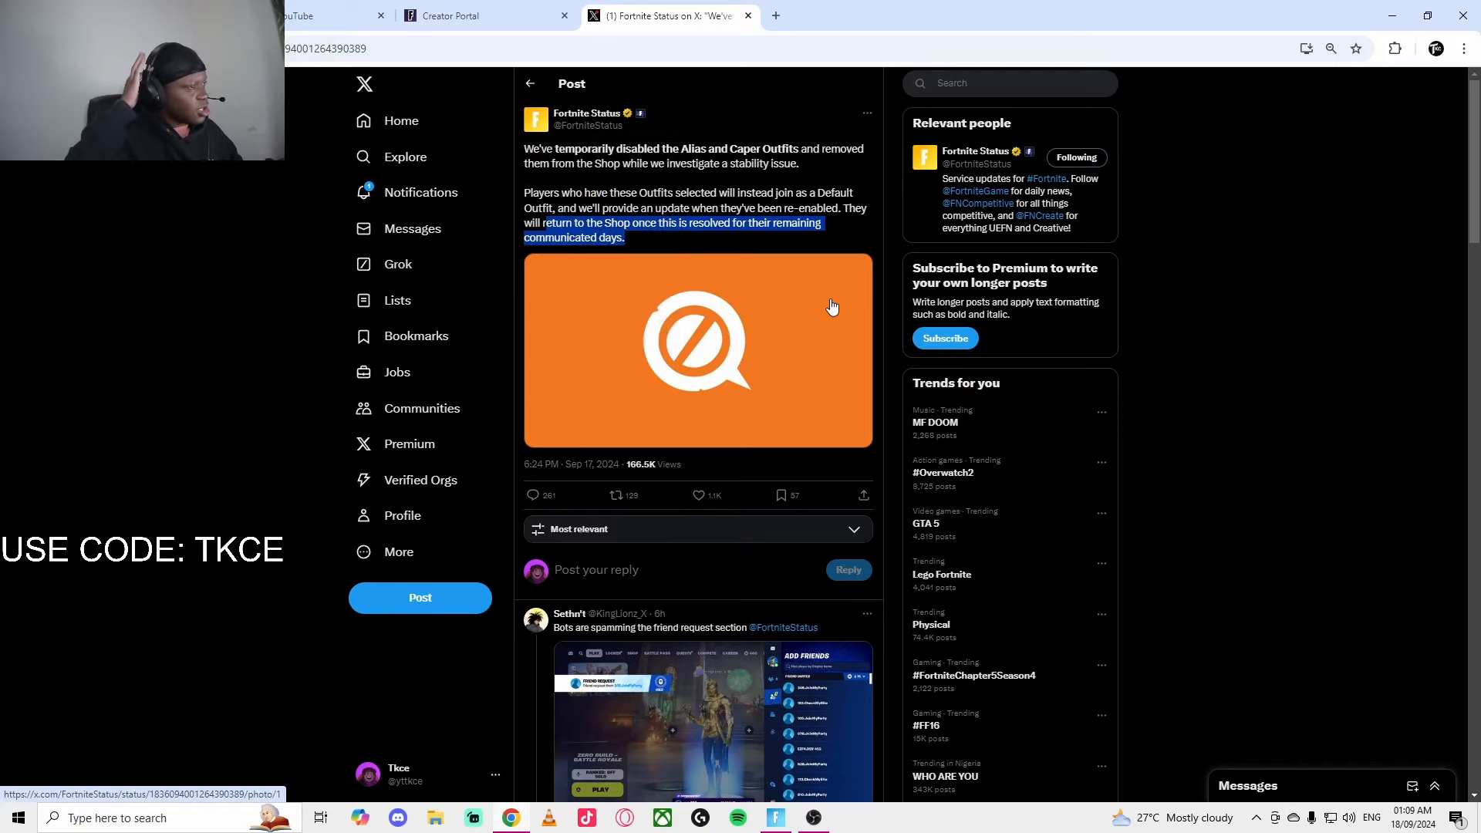
Switch back to the Fortnite window showing the Day of Doom lobby
key("alt+tab")
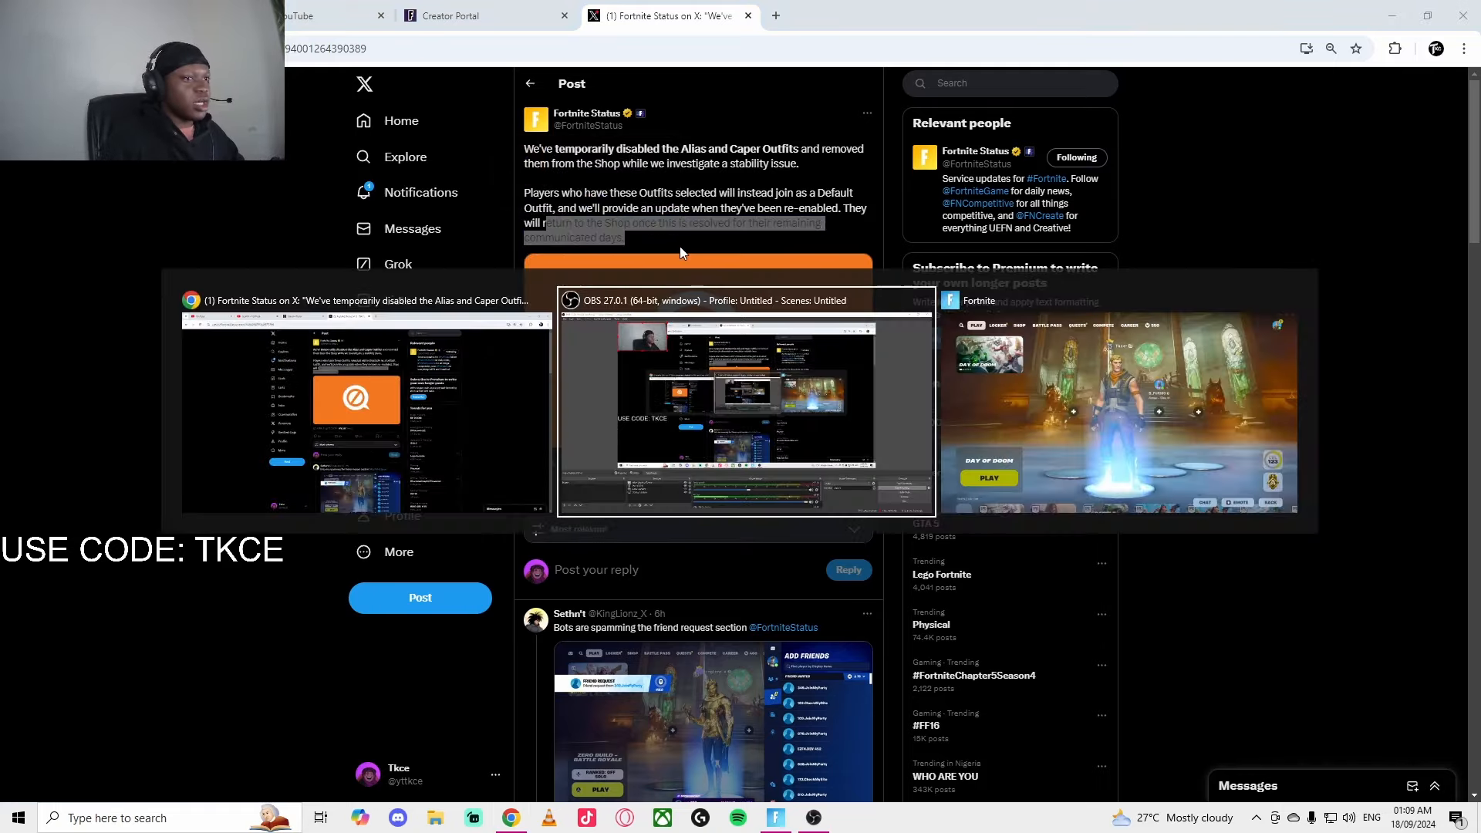
left_click(1119, 411)
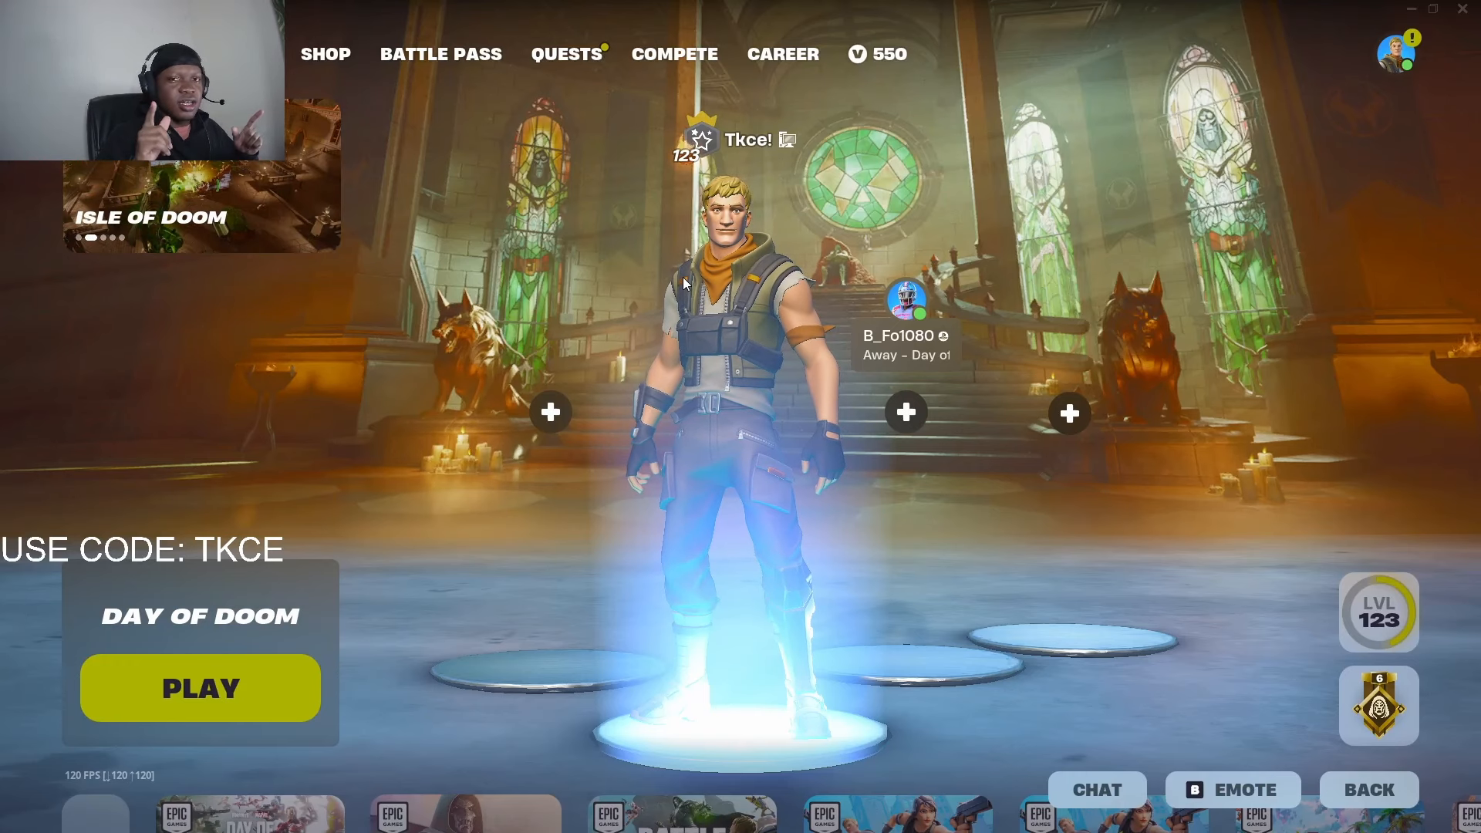